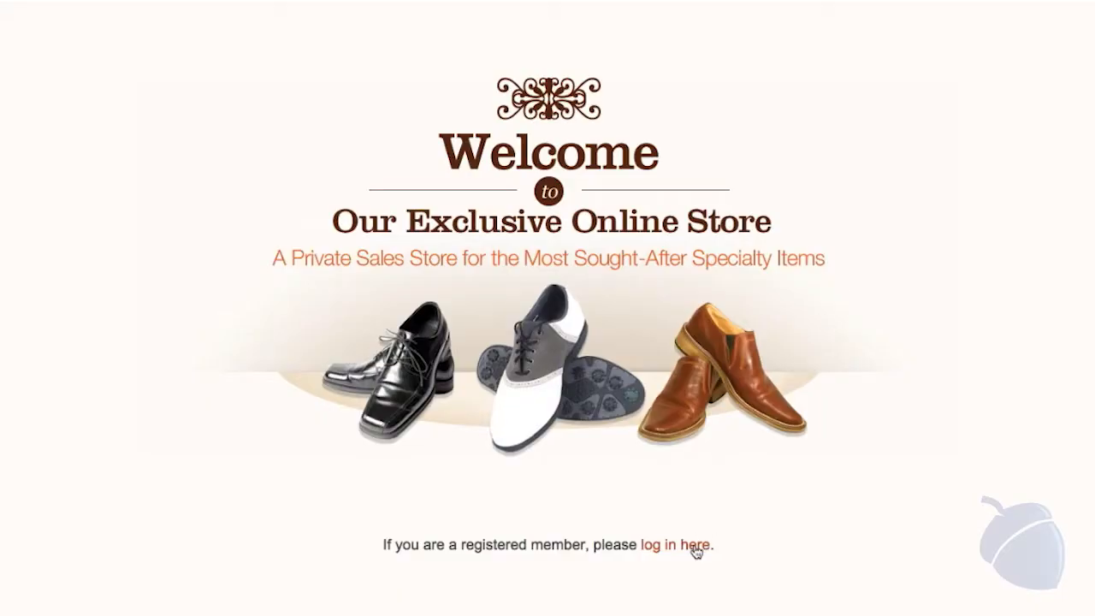
# Log in to the private sales storefront customer account to reach My Dashboard
pyautogui.click(676, 544)
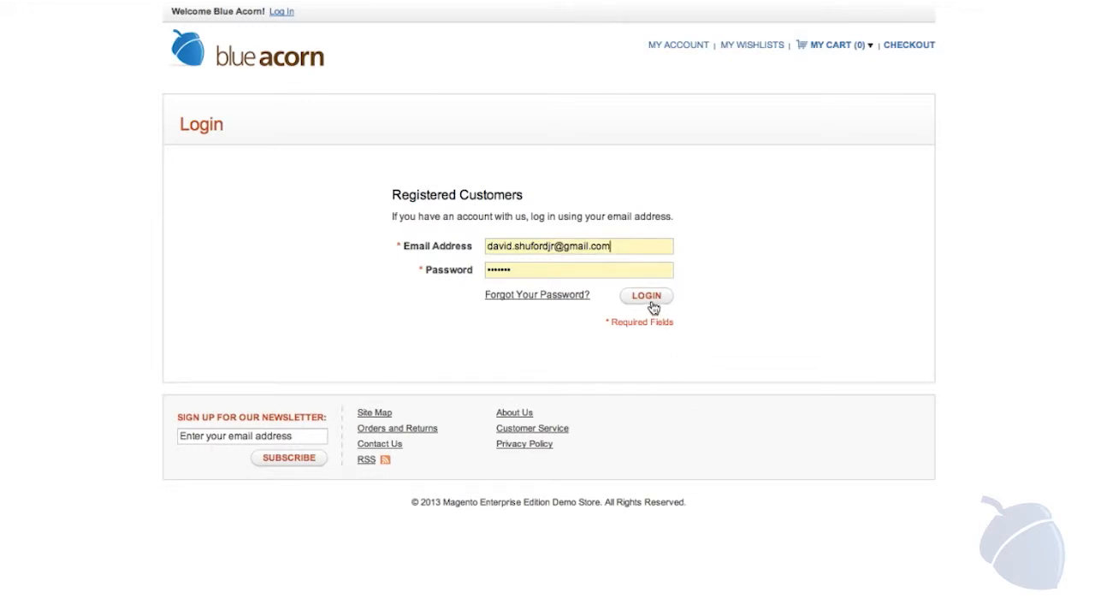
pyautogui.click(646, 295)
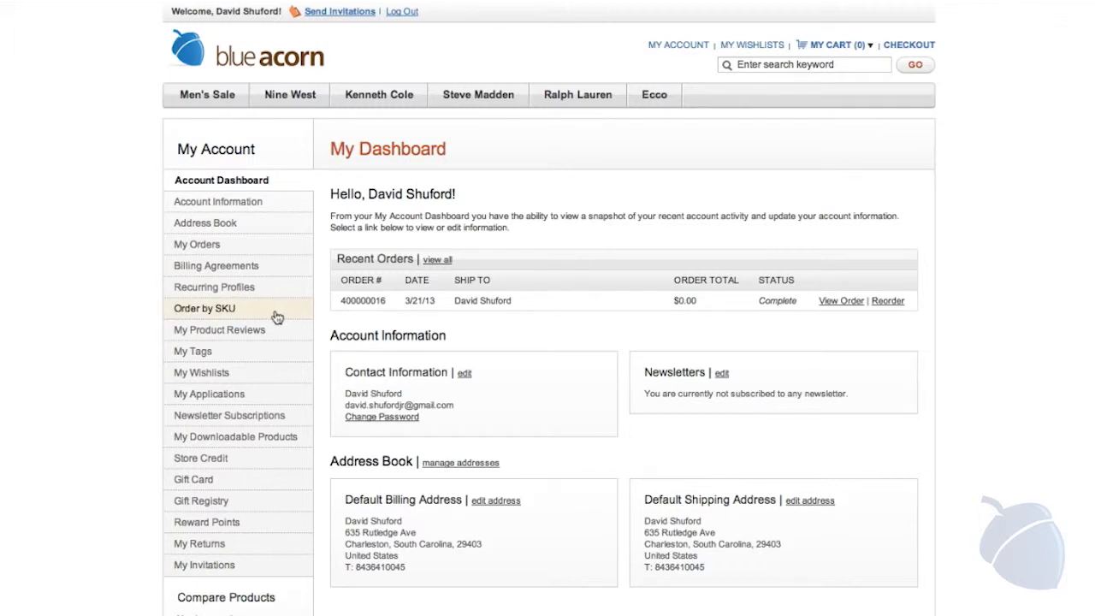
# Browse the Order by SKU, Store Credit and Gift Card pages, ending on Gift Registry
pyautogui.click(204, 308)
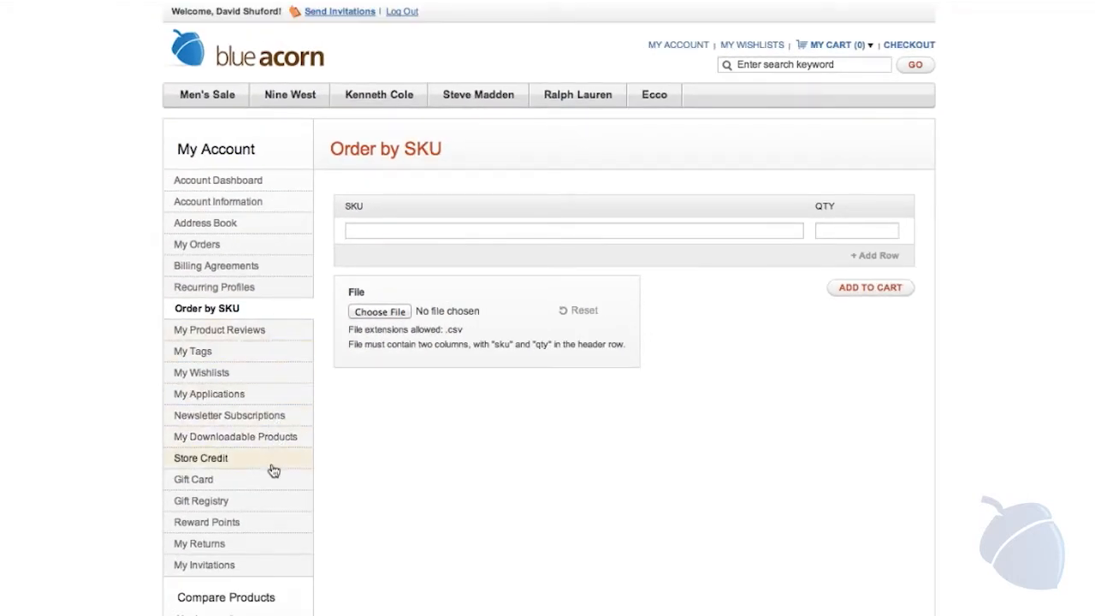
pyautogui.click(200, 457)
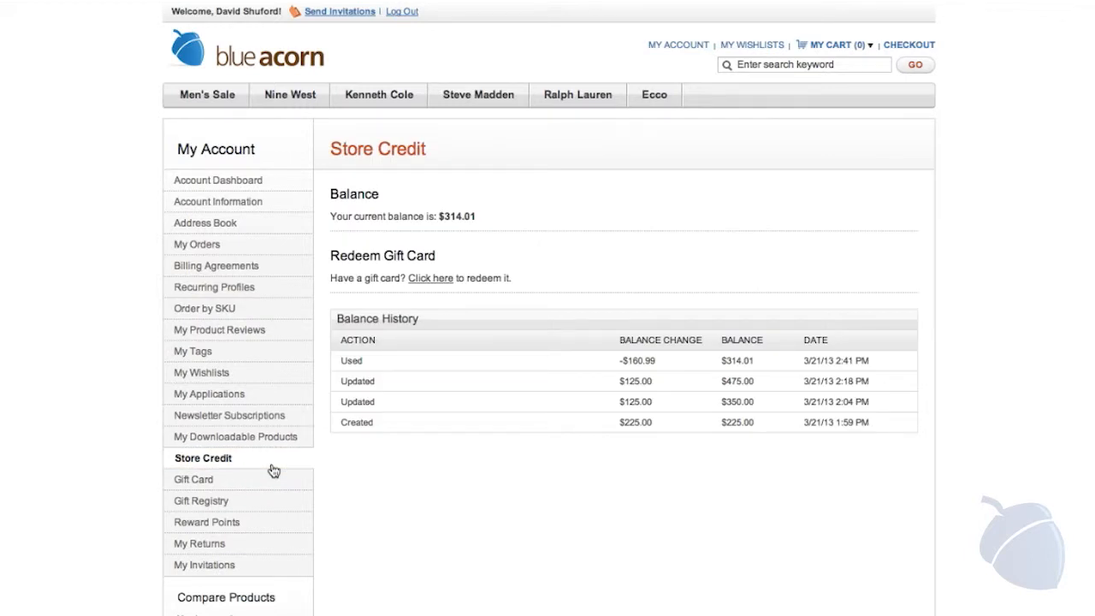
pyautogui.moveTo(193, 479)
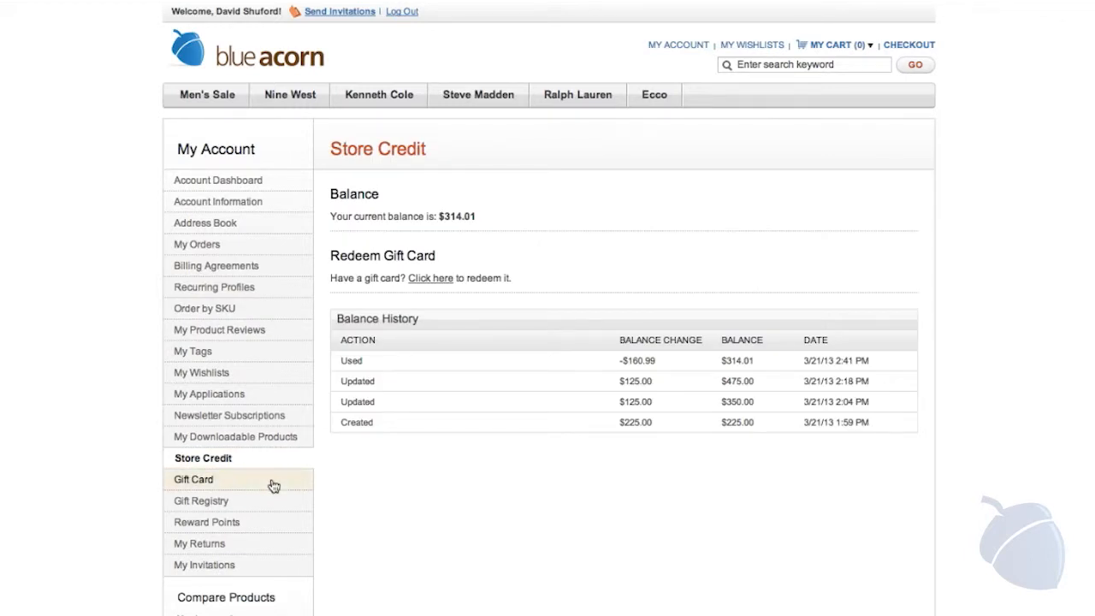
pyautogui.click(193, 479)
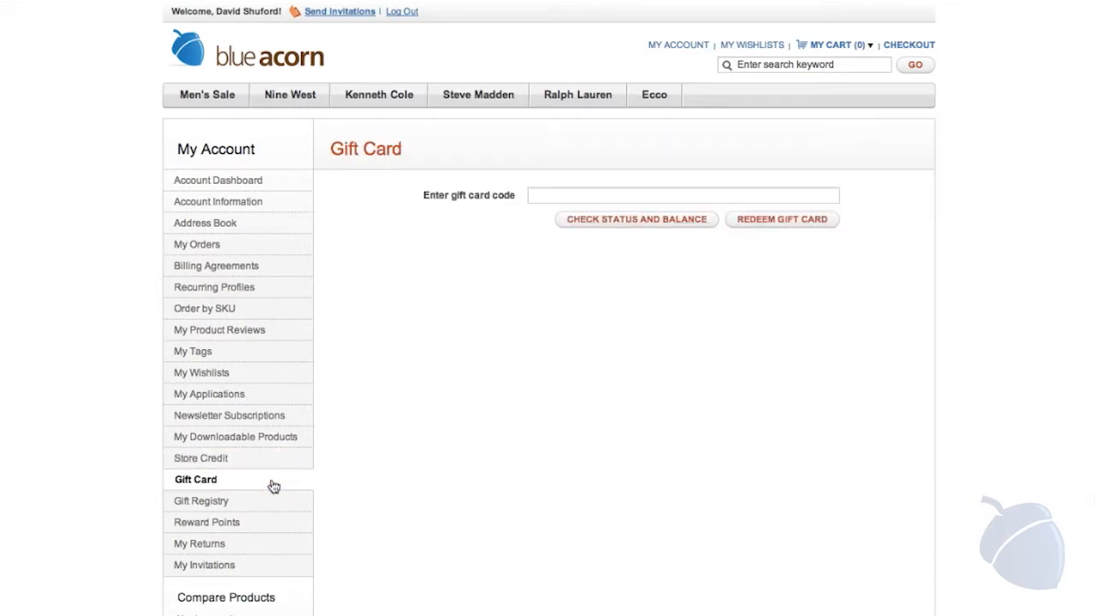
pyautogui.moveTo(201, 500)
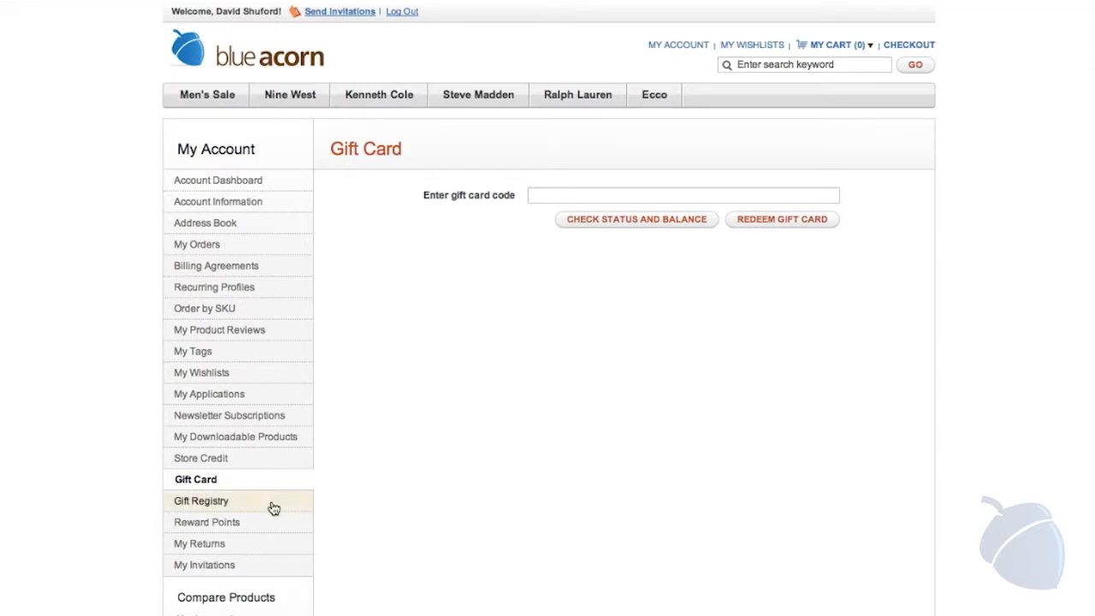
pyautogui.click(201, 501)
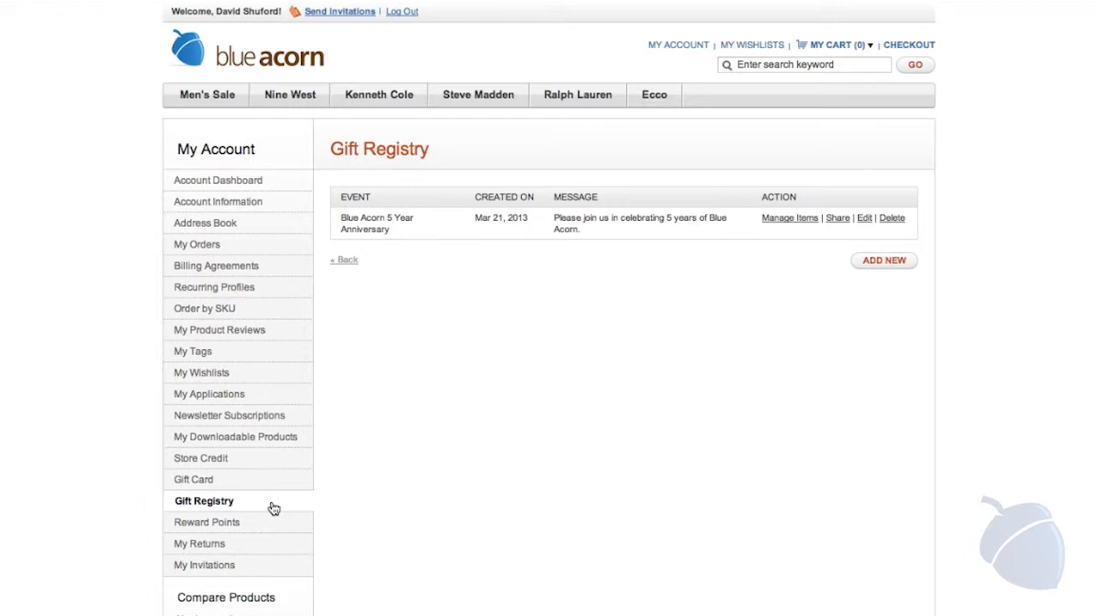
pyautogui.moveTo(420, 392)
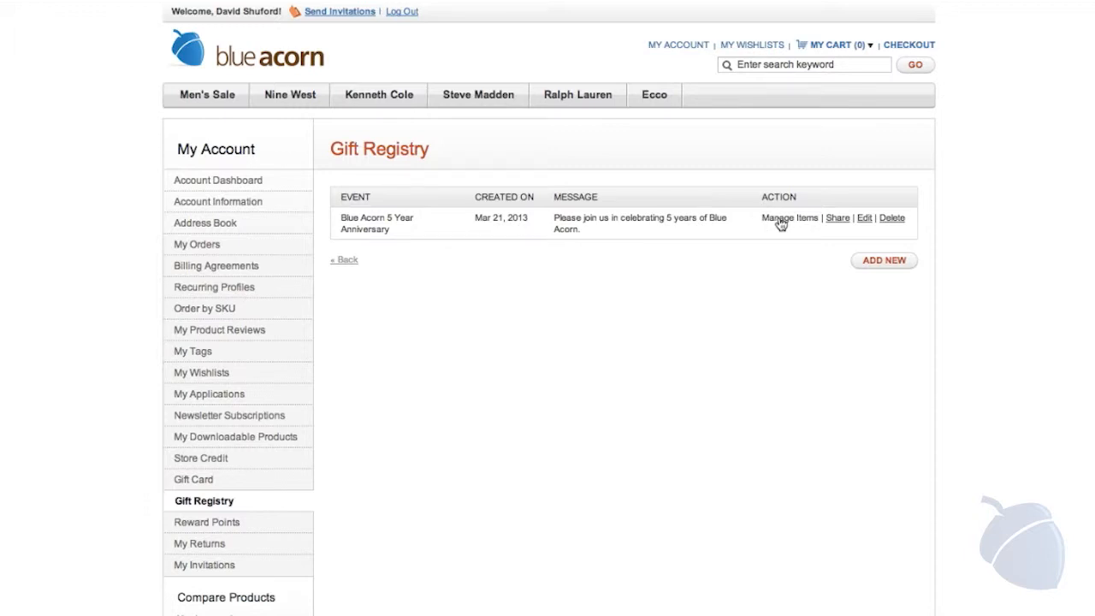
# Review anniversary registry items, Reward Points and My Returns, then return to the dashboard
pyautogui.click(787, 217)
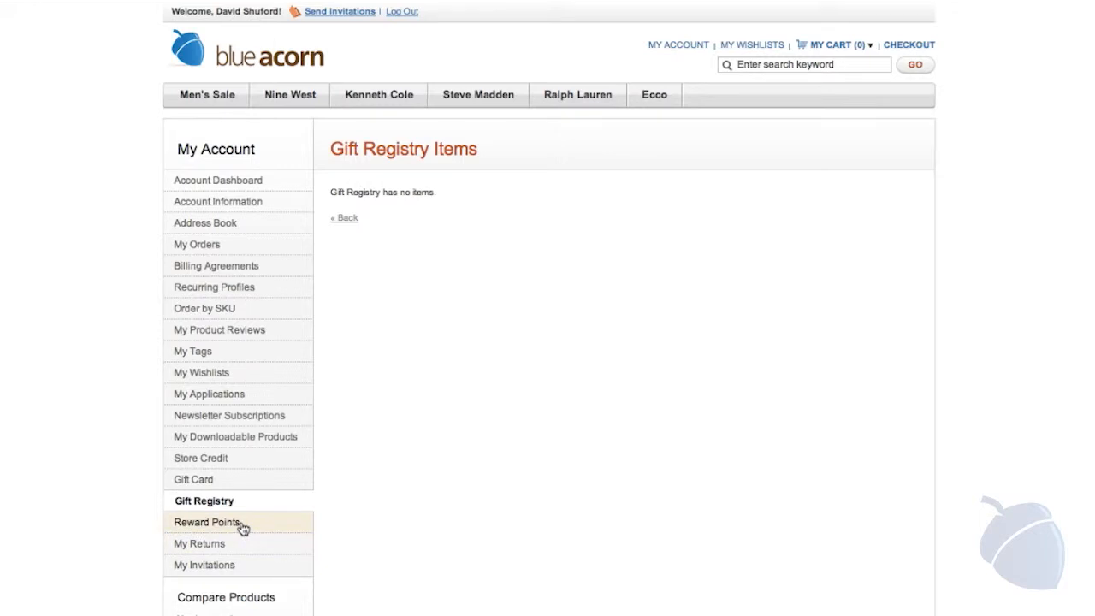
pyautogui.click(206, 521)
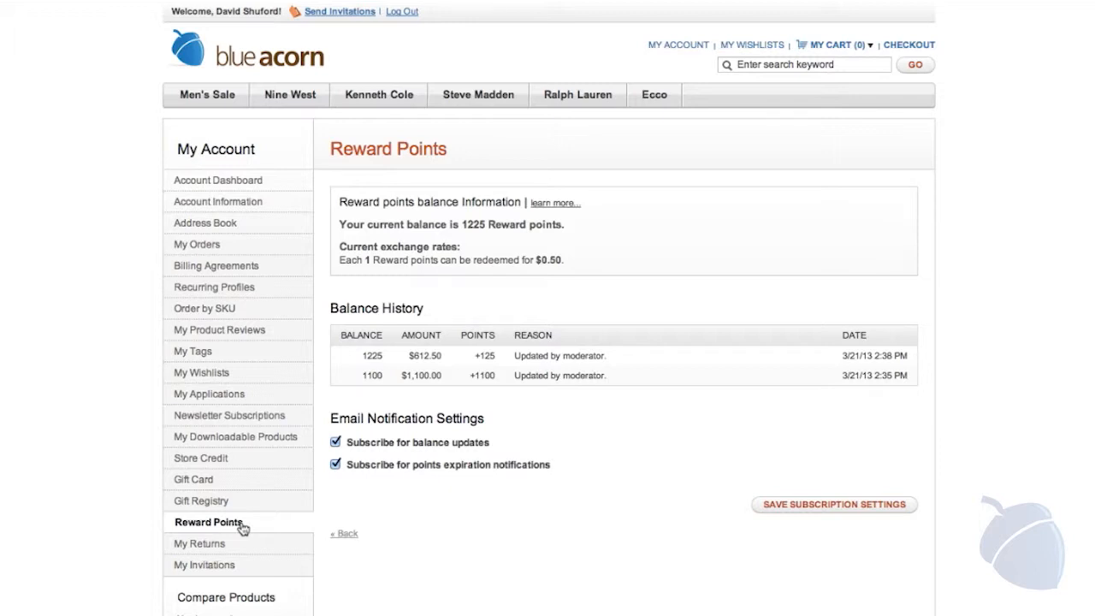
pyautogui.click(200, 543)
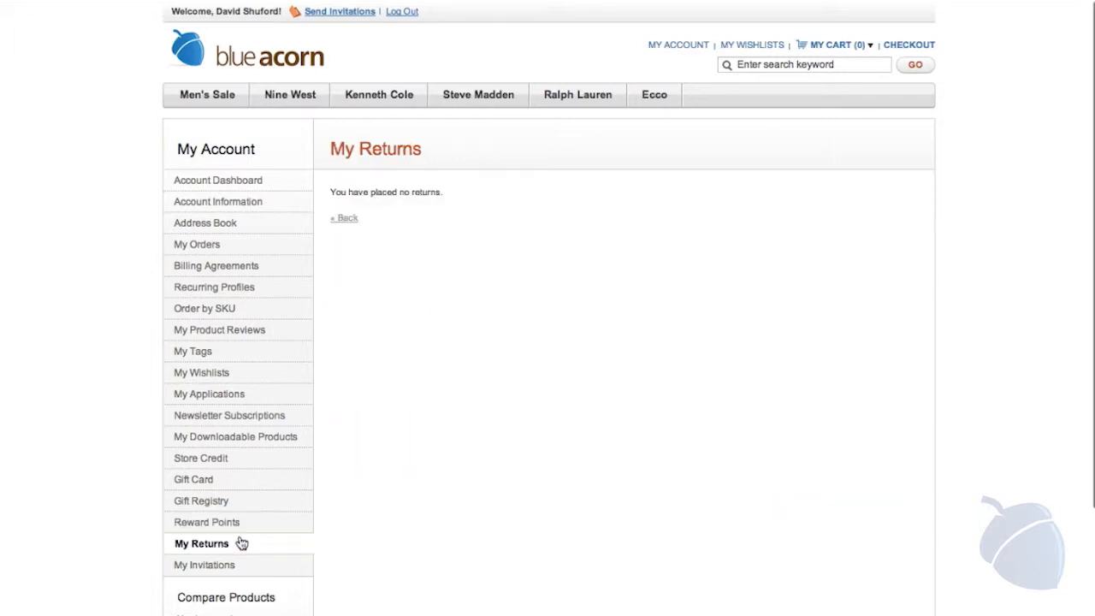
pyautogui.click(217, 179)
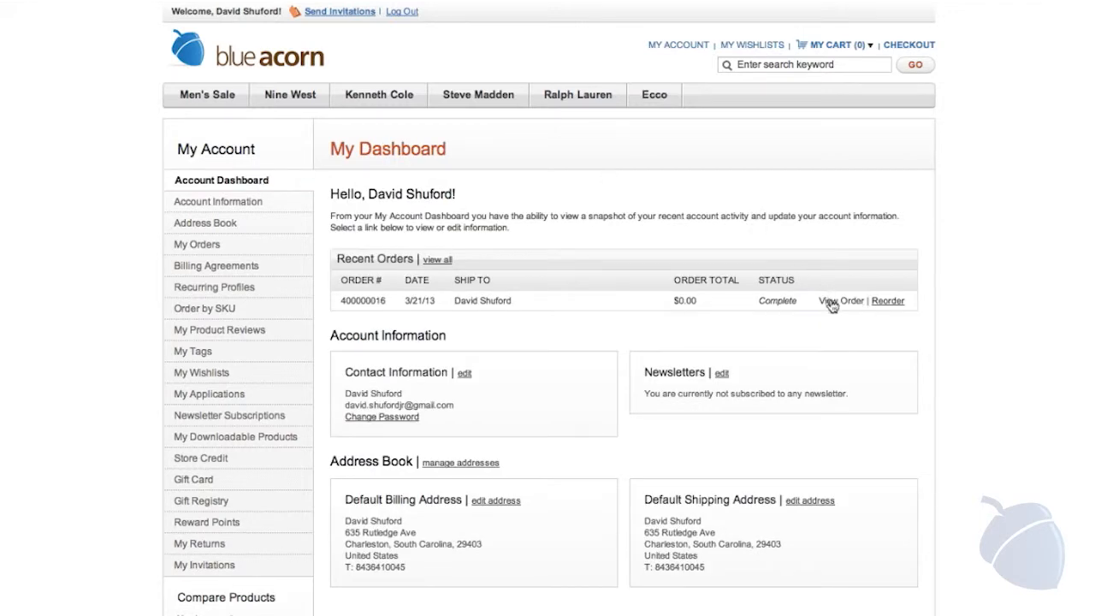
# View order 400000016 and its New Return form, then return to the storefront home page
pyautogui.click(839, 300)
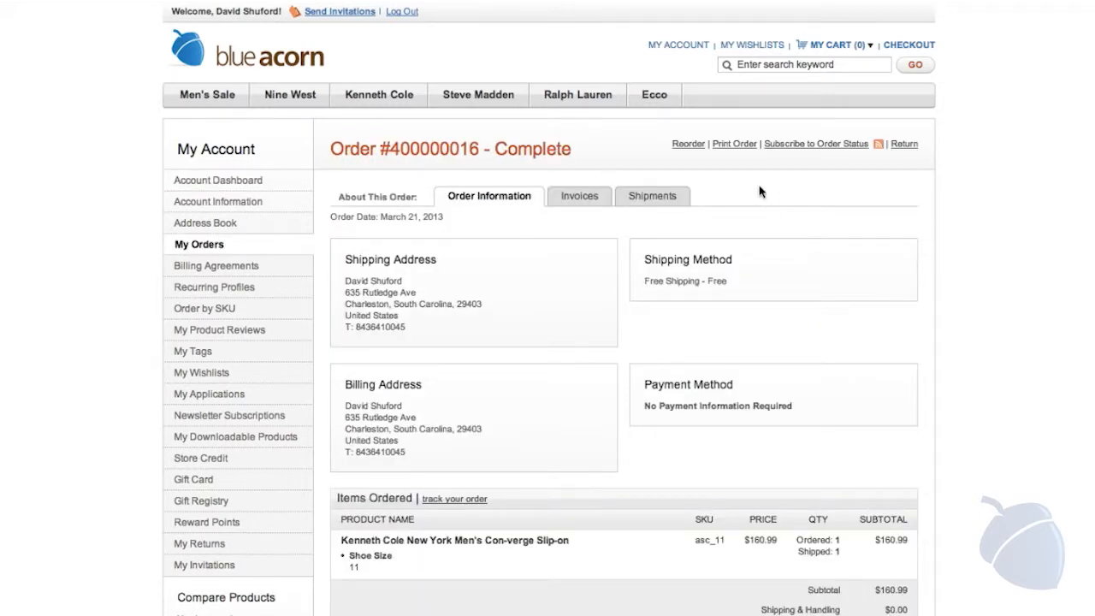
pyautogui.click(903, 143)
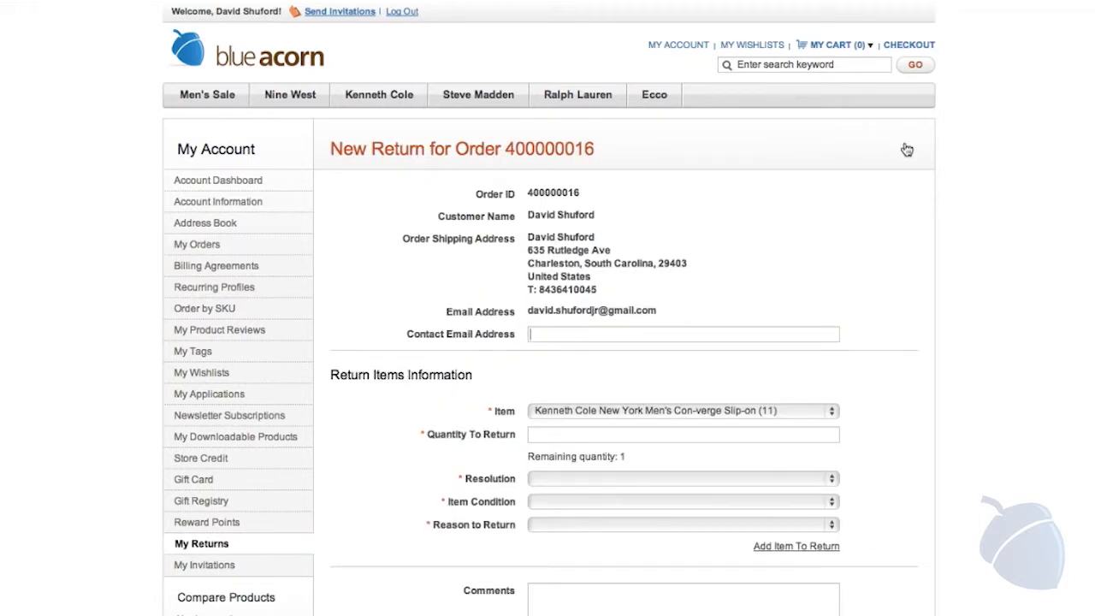
pyautogui.moveTo(869, 141)
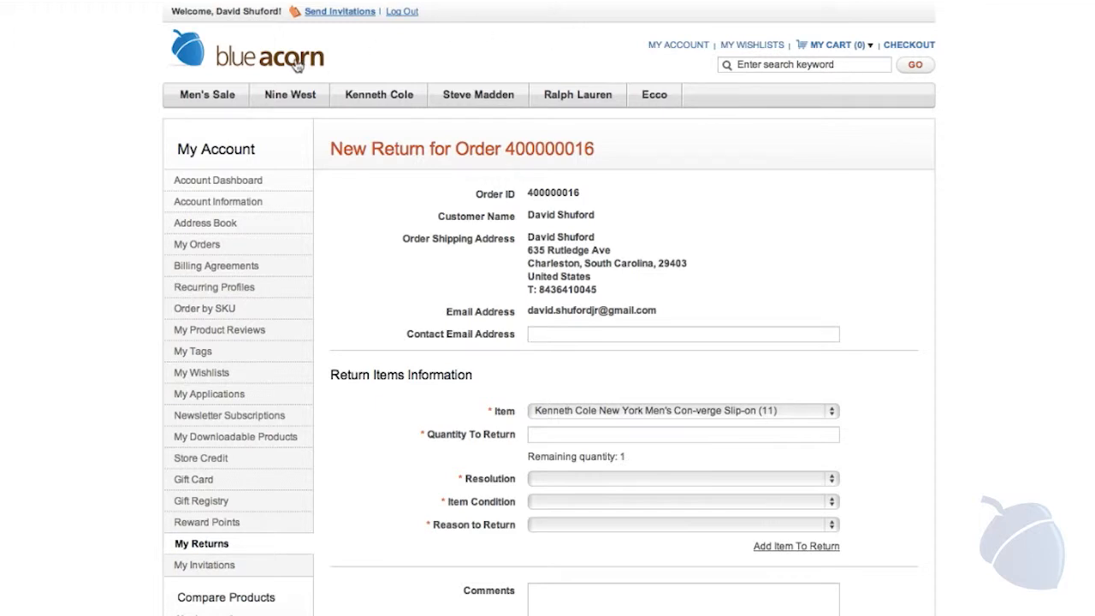
pyautogui.click(269, 56)
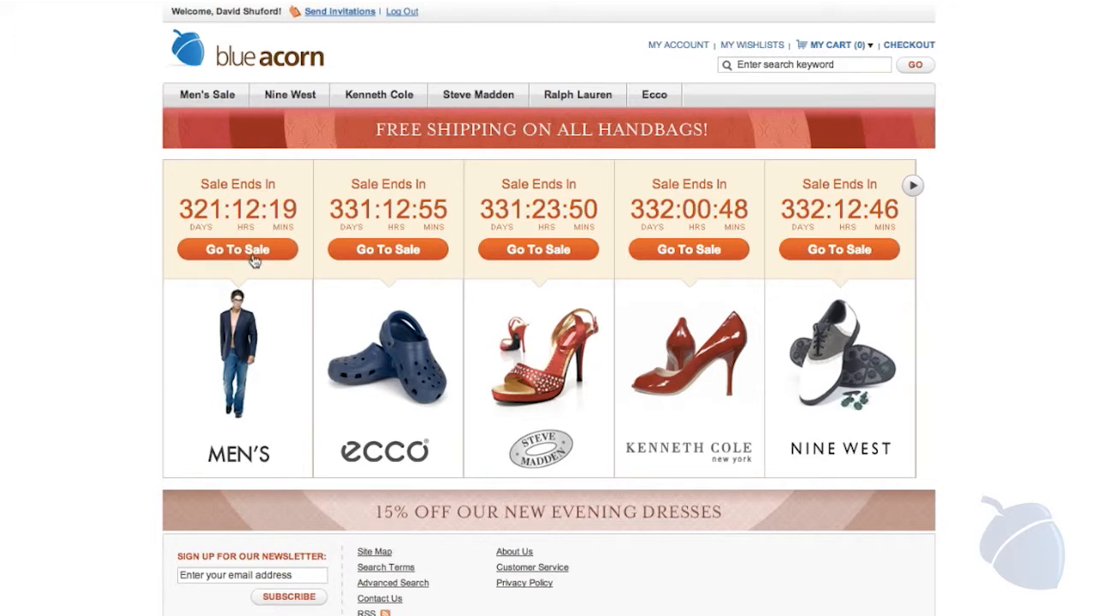
# Browse the Men's Sale event and open the ASICS Men's GEL-Kayano XII product page
pyautogui.click(237, 249)
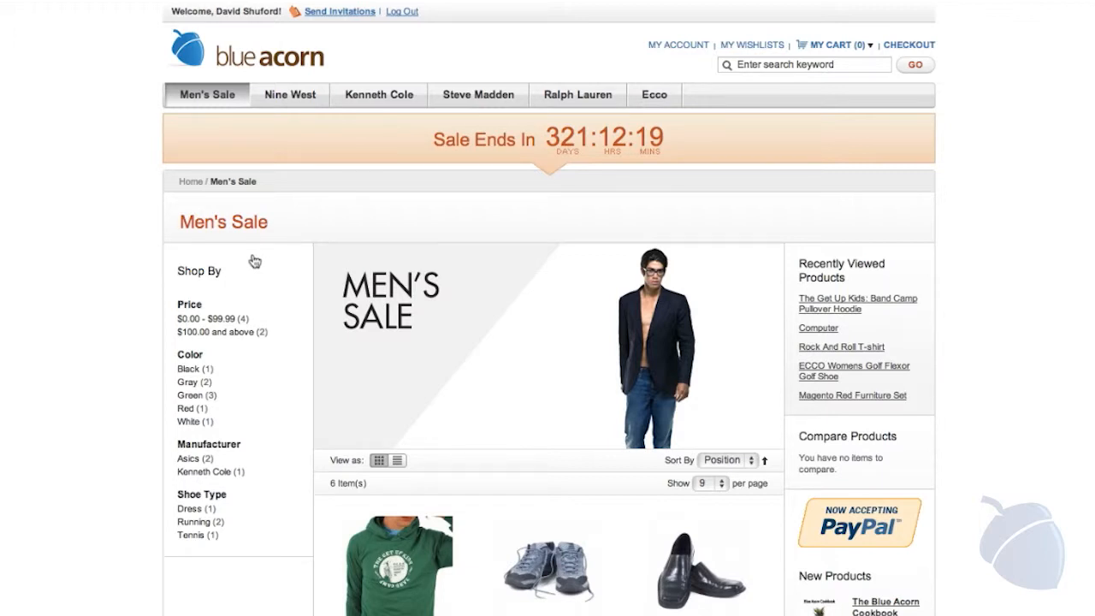
pyautogui.scroll(-3)
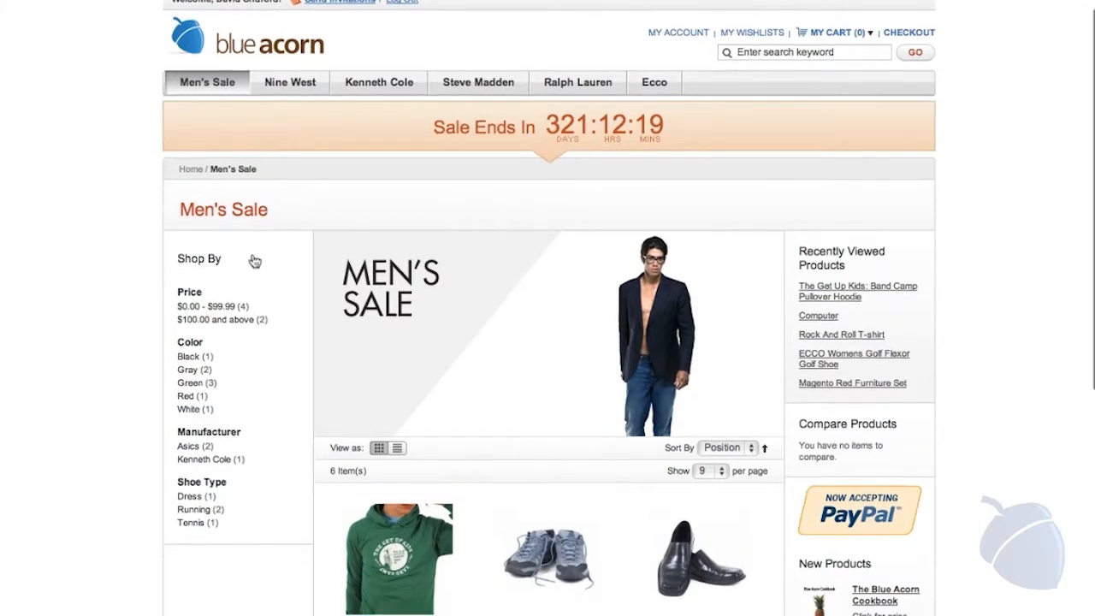
pyautogui.scroll(-3)
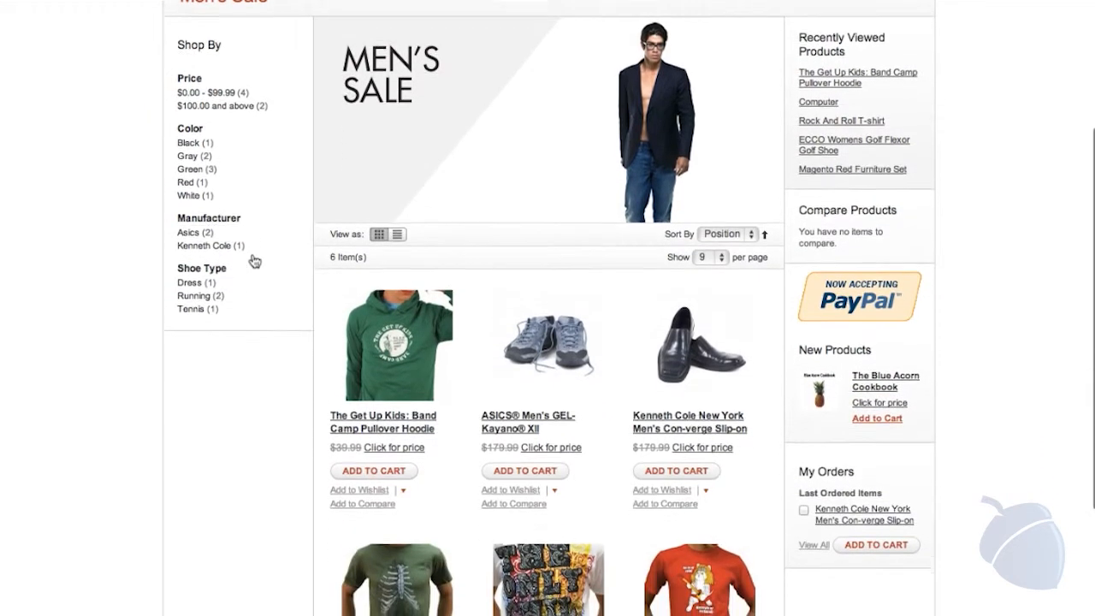
pyautogui.scroll(-3)
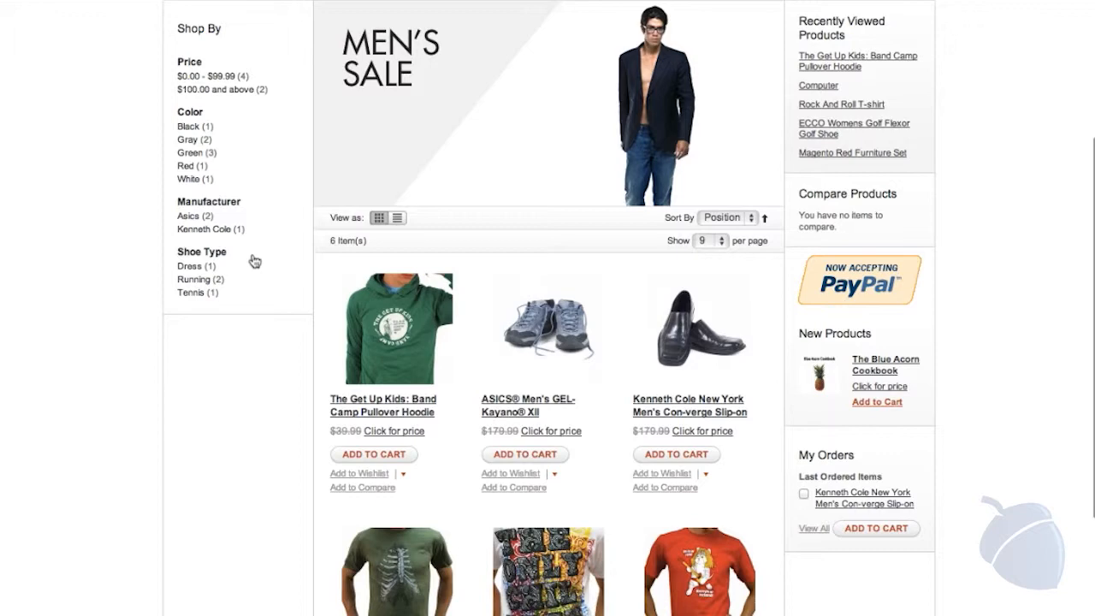
pyautogui.click(527, 406)
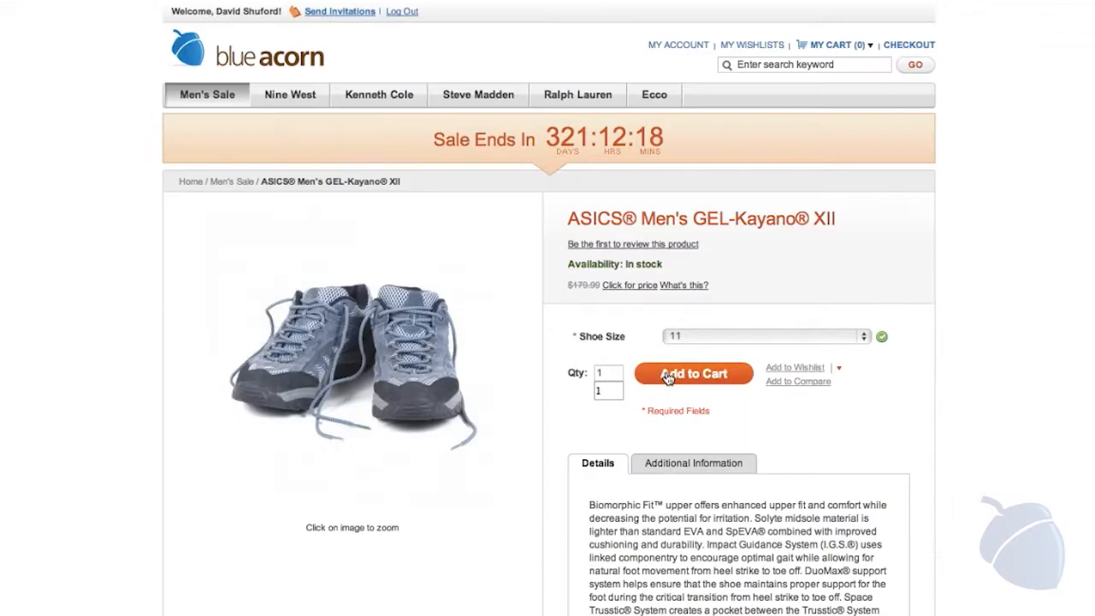
# Cart the size 11 ASICS shoes and choose Xmas Stripes item gift wrapping at checkout
pyautogui.click(692, 373)
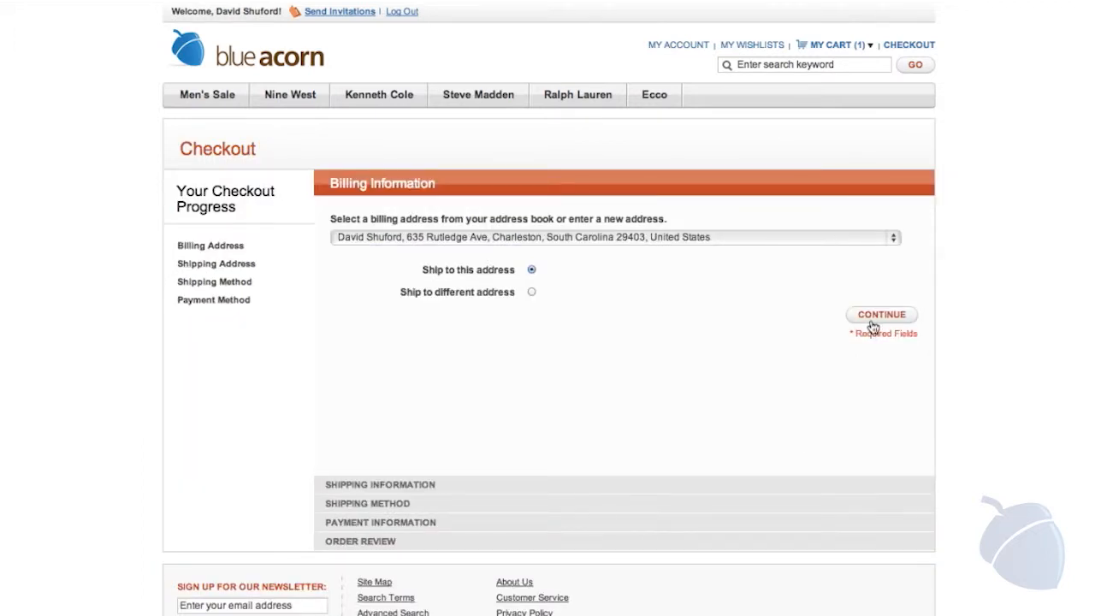
pyautogui.click(882, 314)
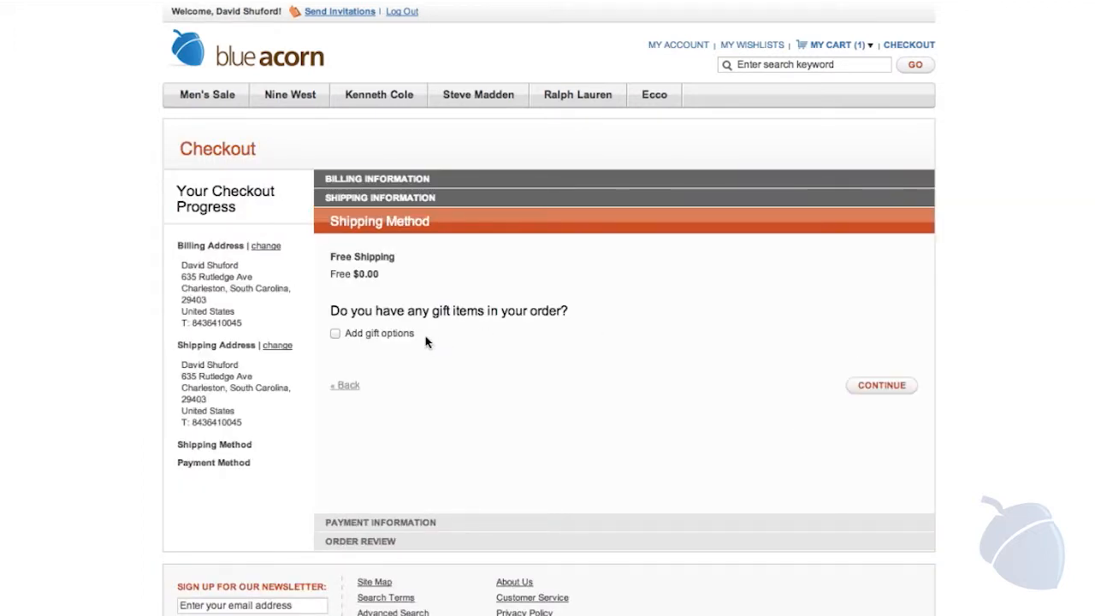
pyautogui.click(335, 333)
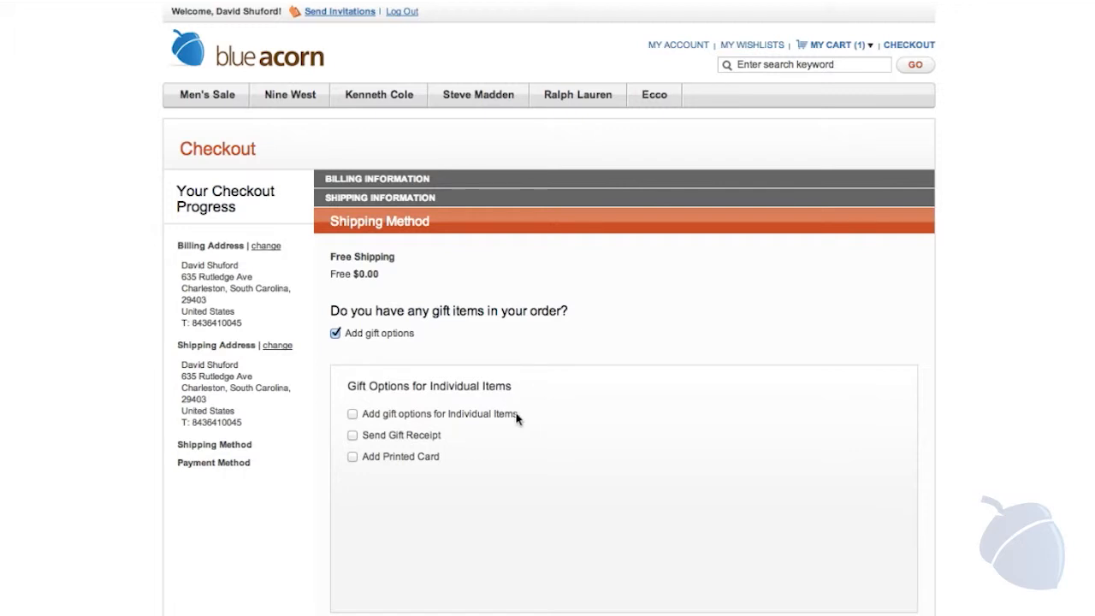
pyautogui.click(351, 413)
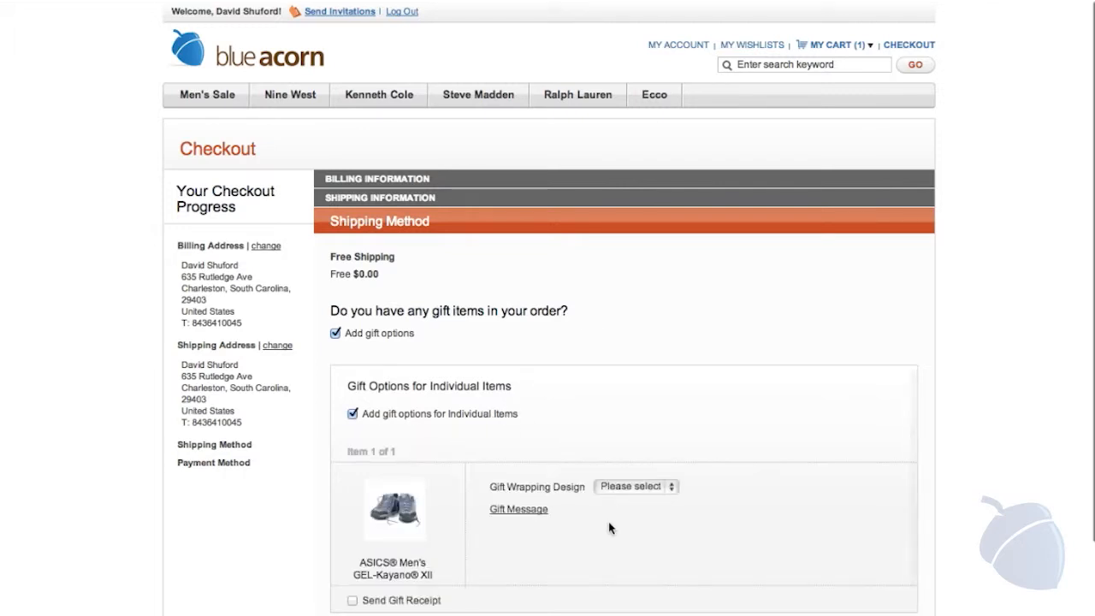
pyautogui.click(635, 485)
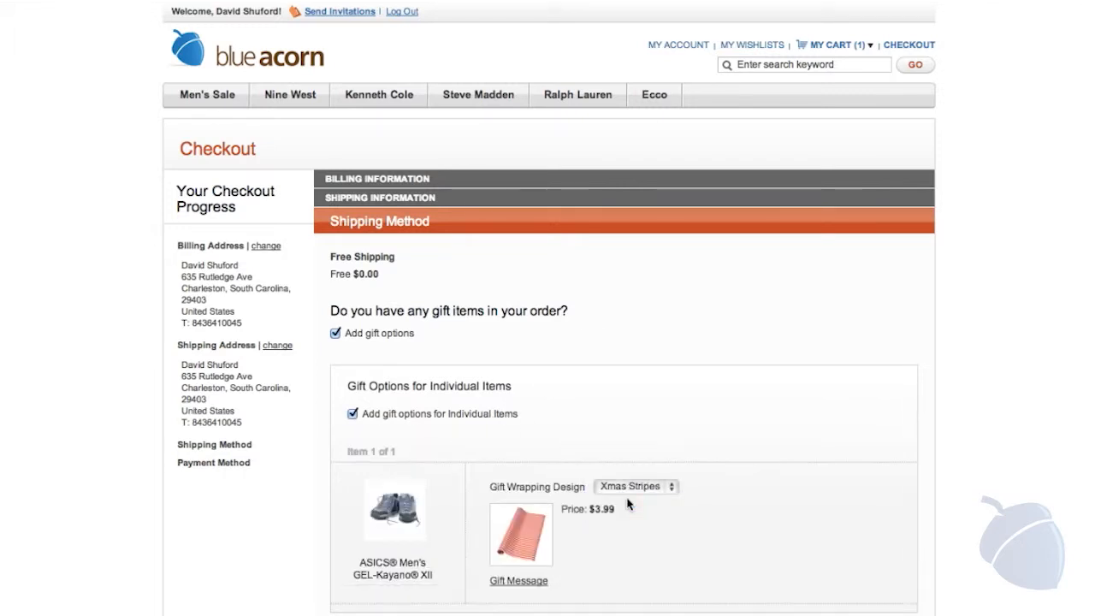
pyautogui.scroll(-3)
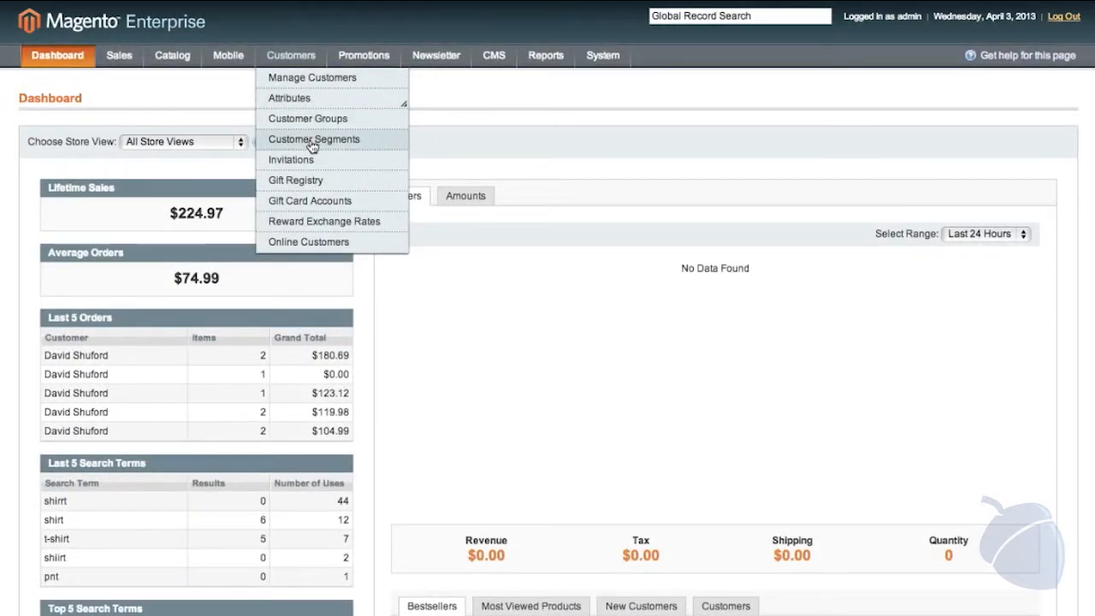
# Review the SC, Male, $100+ segment's general properties and conditions, then open Manage Banners
pyautogui.click(314, 139)
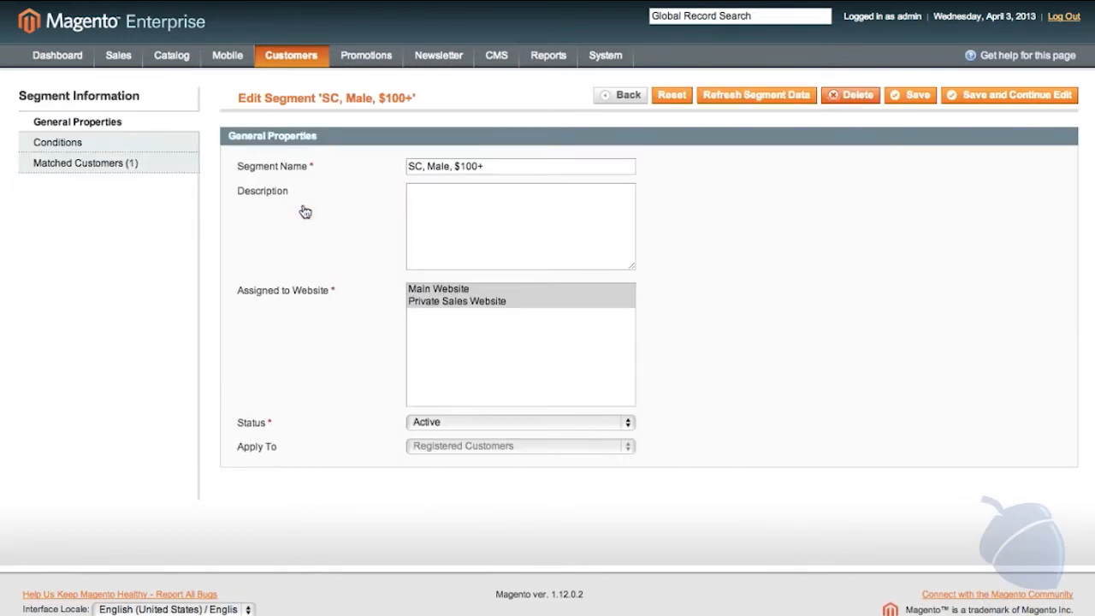
pyautogui.click(57, 141)
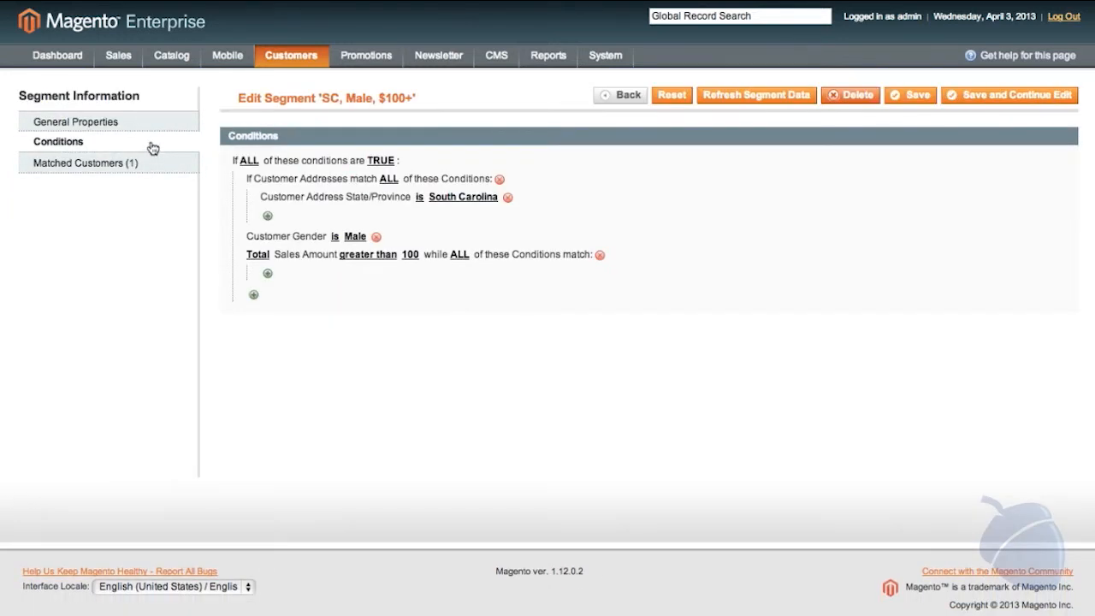
pyautogui.click(76, 121)
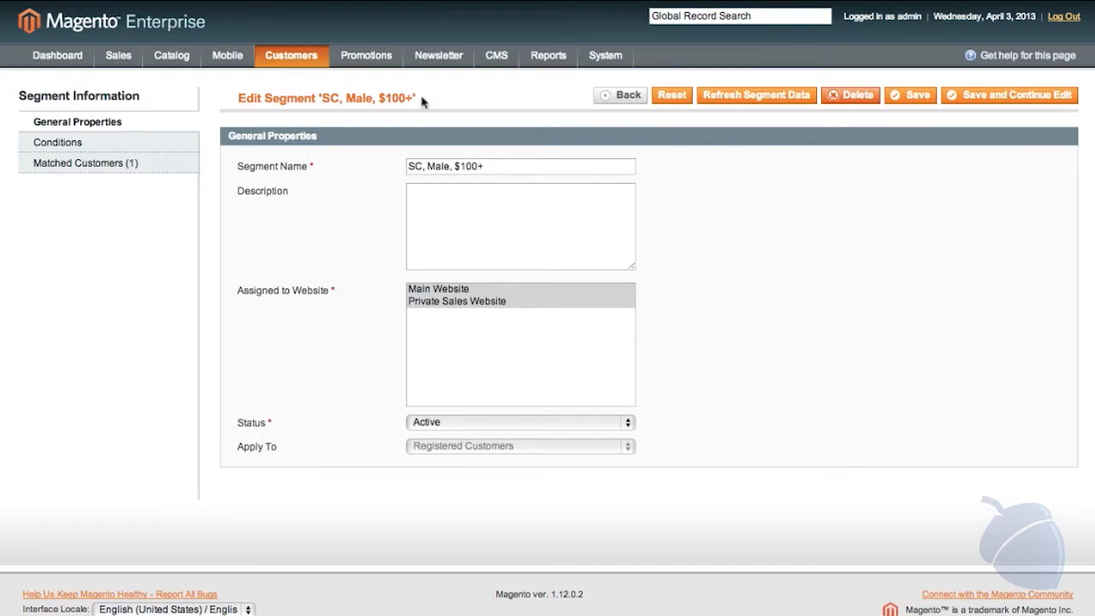
pyautogui.click(492, 54)
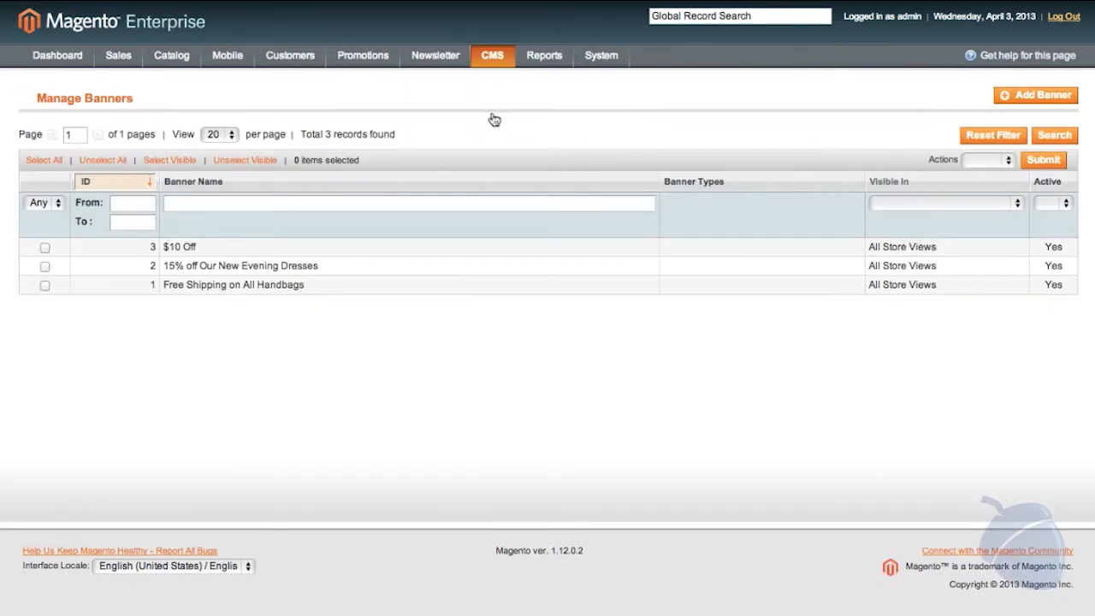
# Limit the $10 Off banner to the Specified segment SC, Male, $100+
pyautogui.click(180, 246)
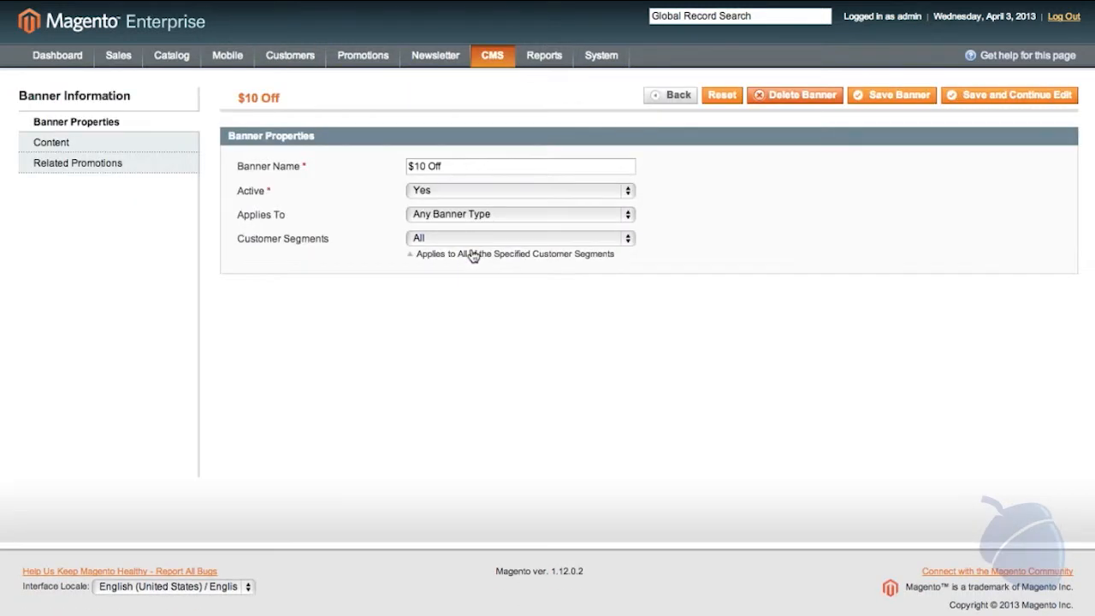
pyautogui.click(519, 238)
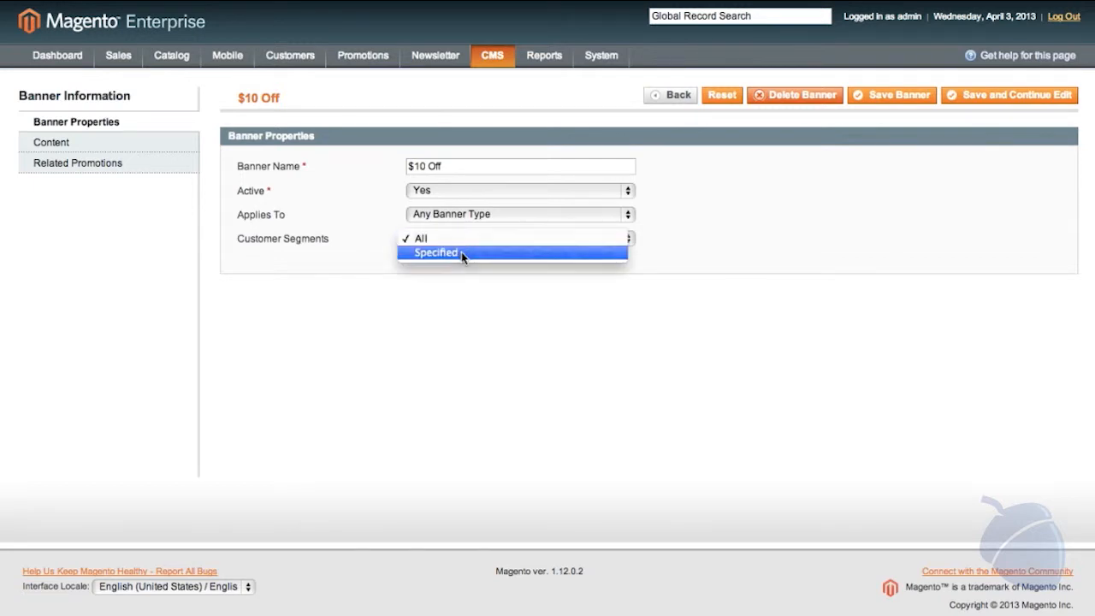
pyautogui.click(435, 252)
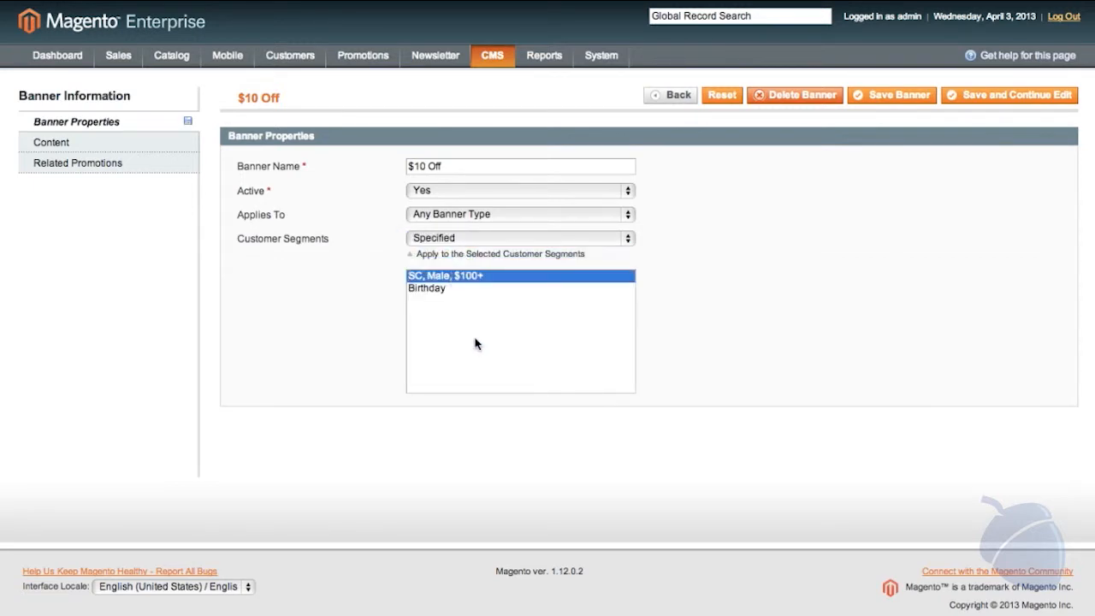
pyautogui.click(363, 54)
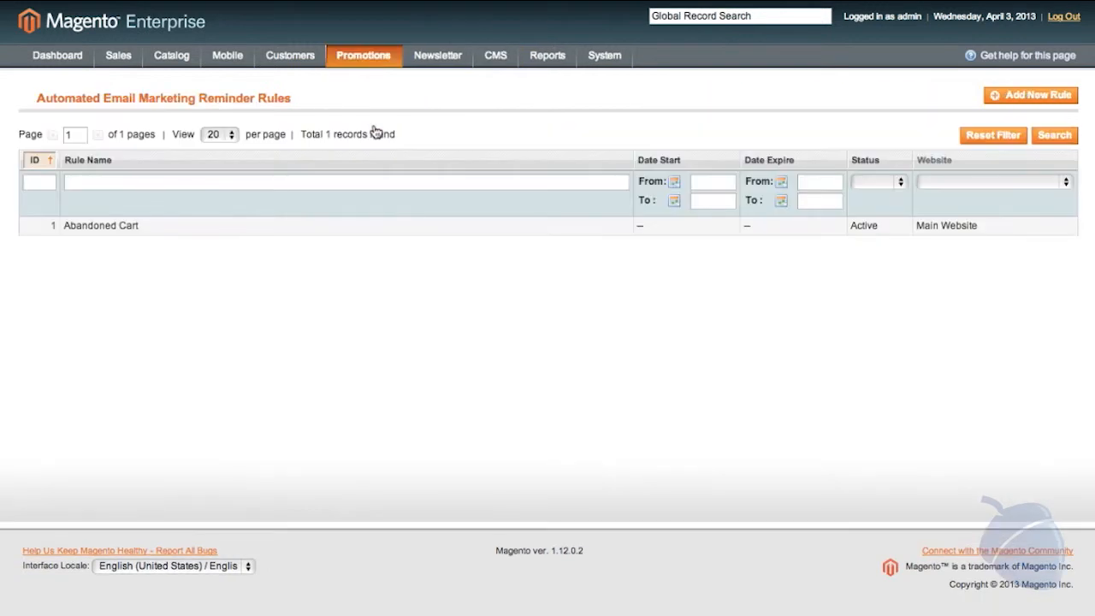
pyautogui.moveTo(354, 232)
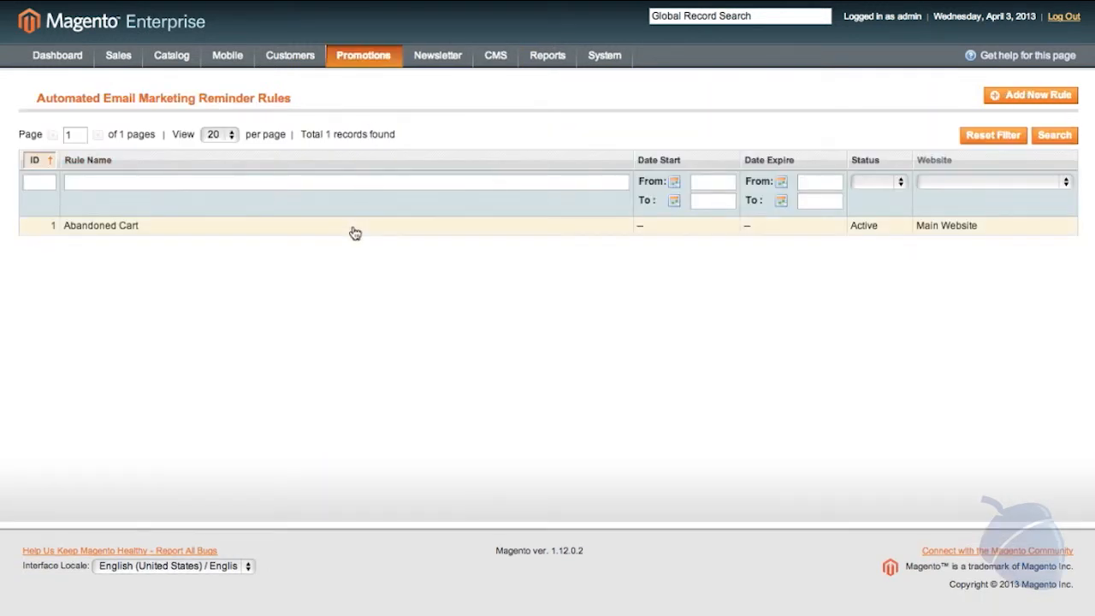
# Open the Abandoned Cart reminder rule and view its Conditions and Emails and Labels tabs
pyautogui.click(100, 225)
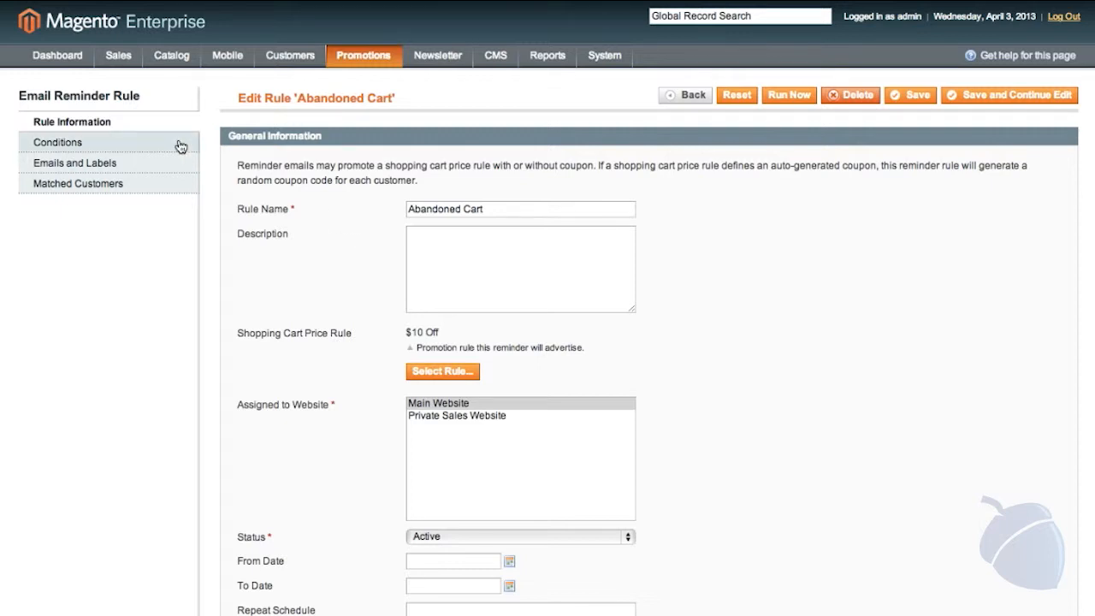
pyautogui.click(58, 142)
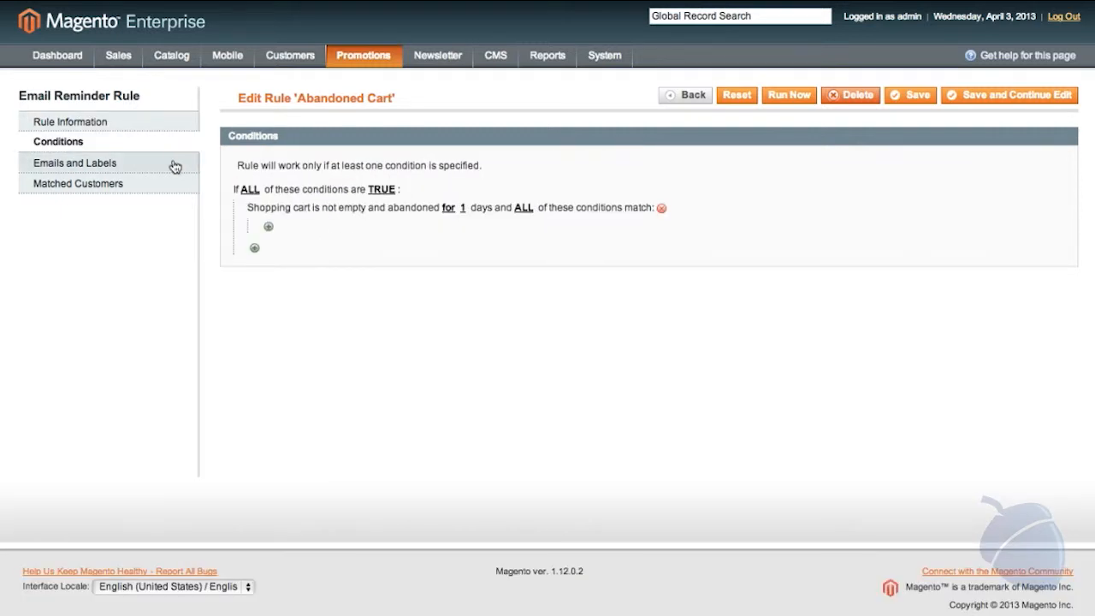
pyautogui.click(75, 163)
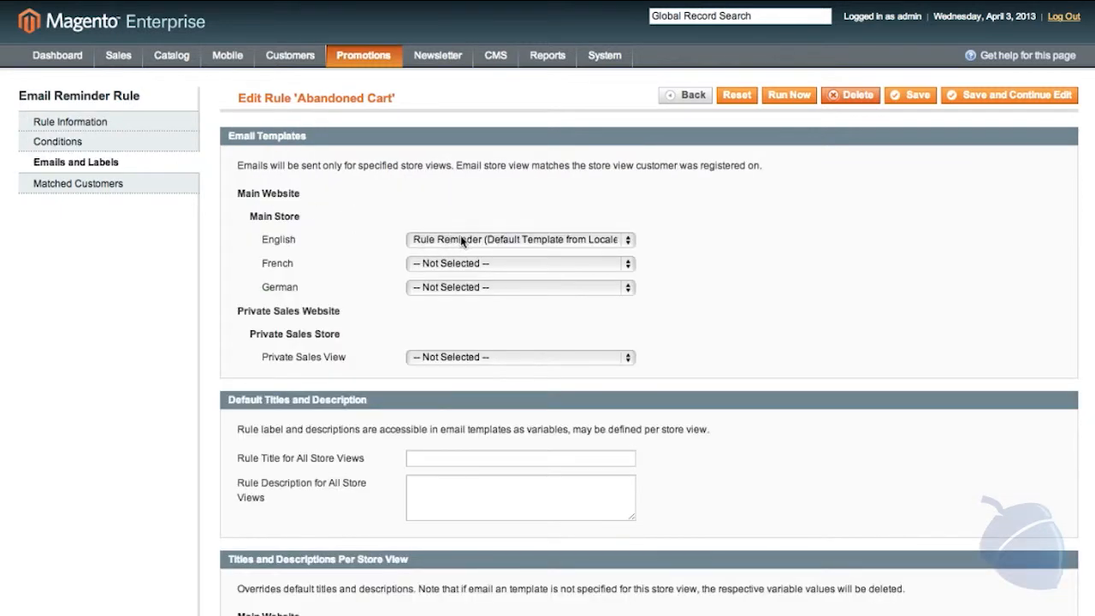